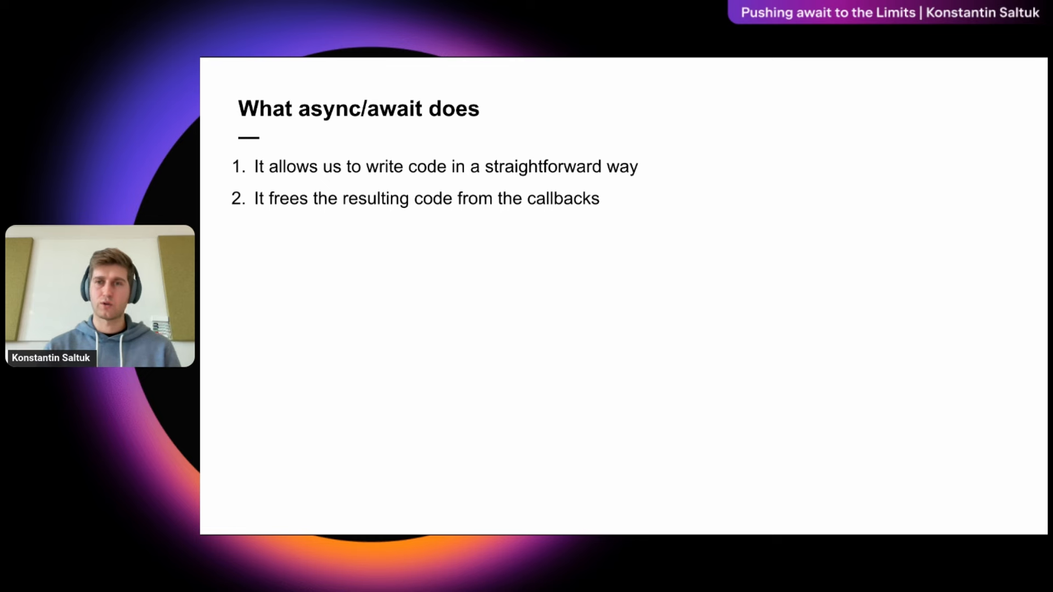
# - Advance the talk through the Result slide and the Option 2 points on struct enumerators and usage
pyautogui.press('Right')
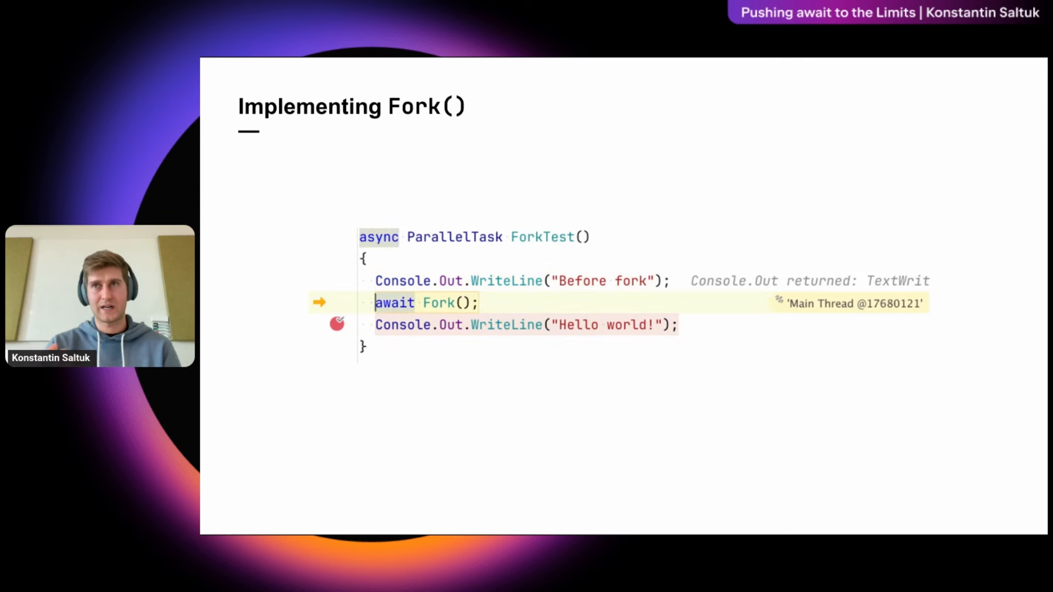
pyautogui.press('Right')
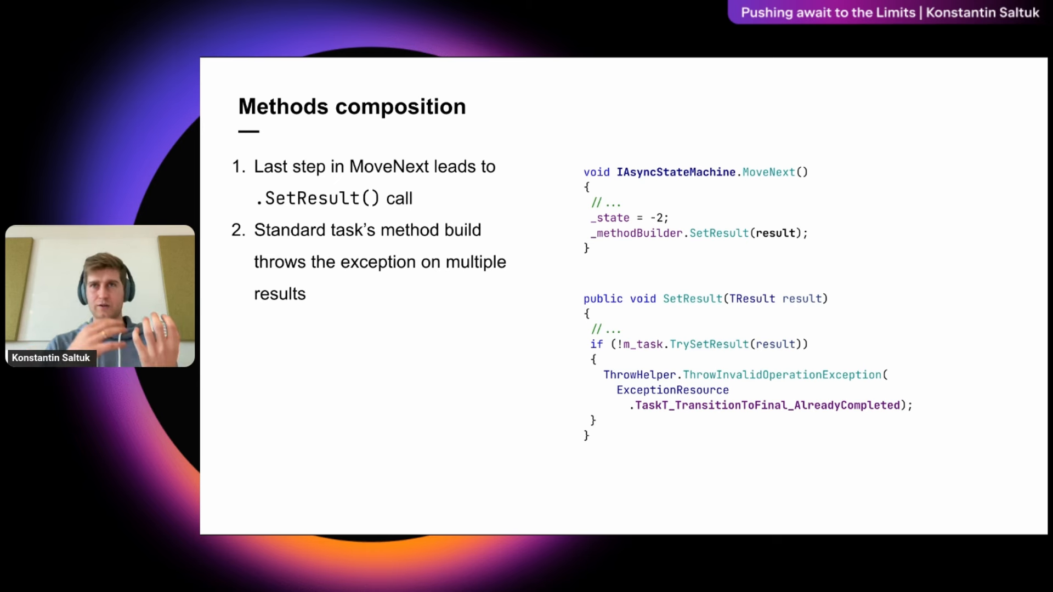
pyautogui.press('Right')
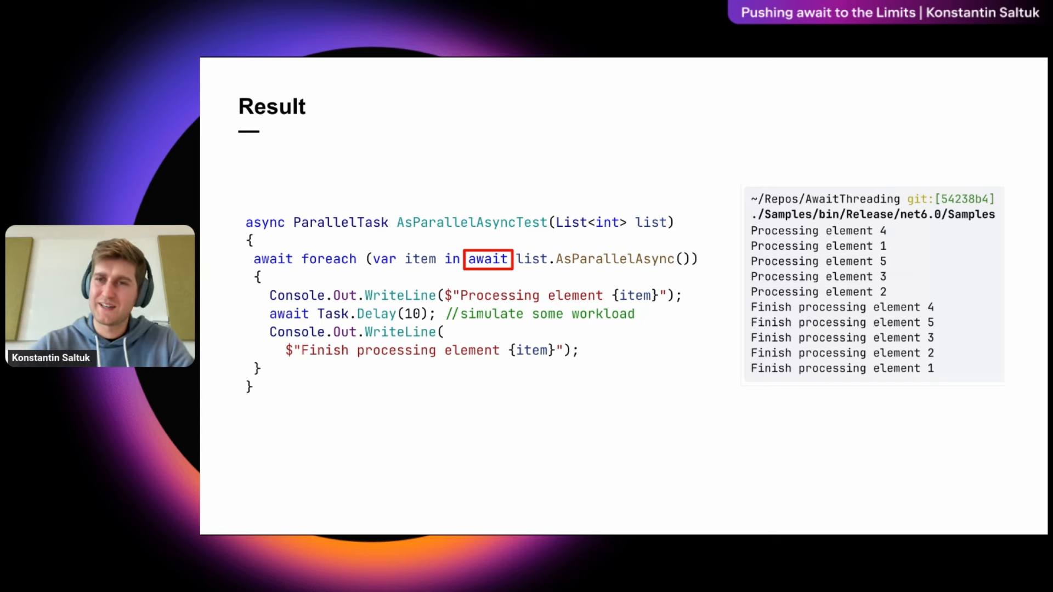
pyautogui.press('Right')
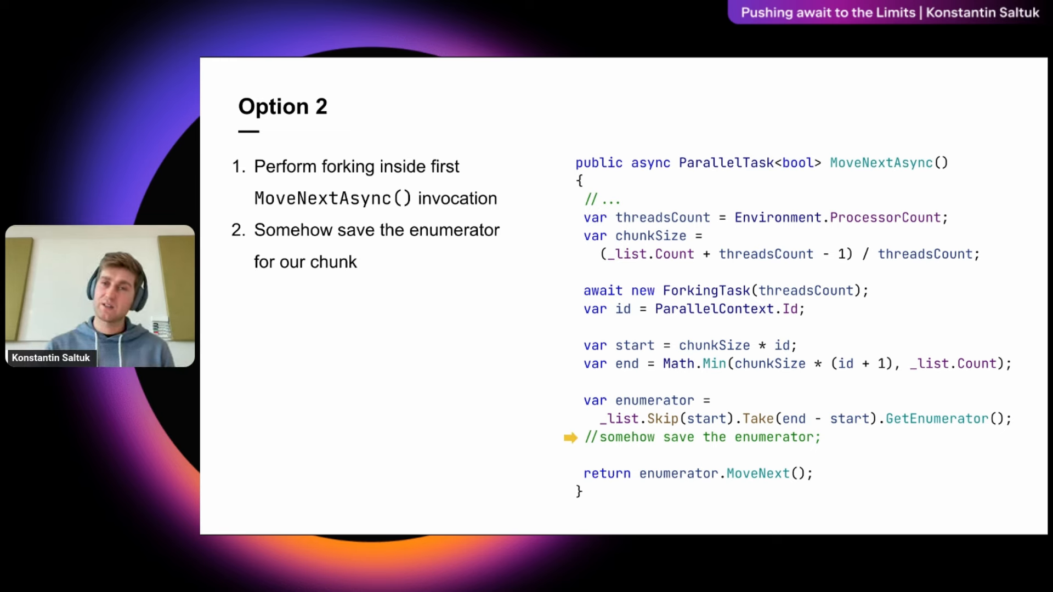
pyautogui.press('Right')
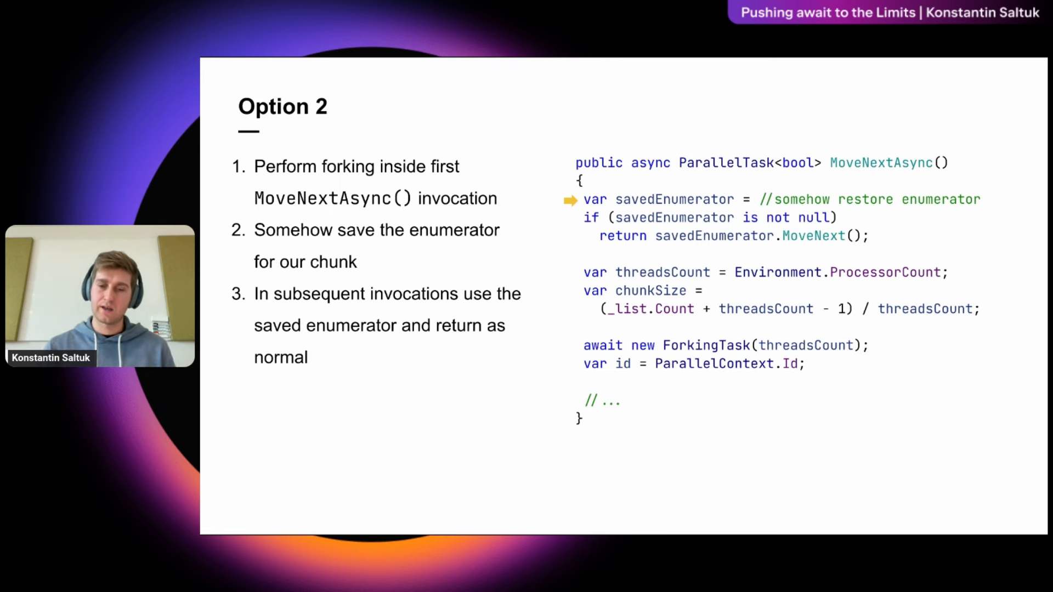
pyautogui.press('Right')
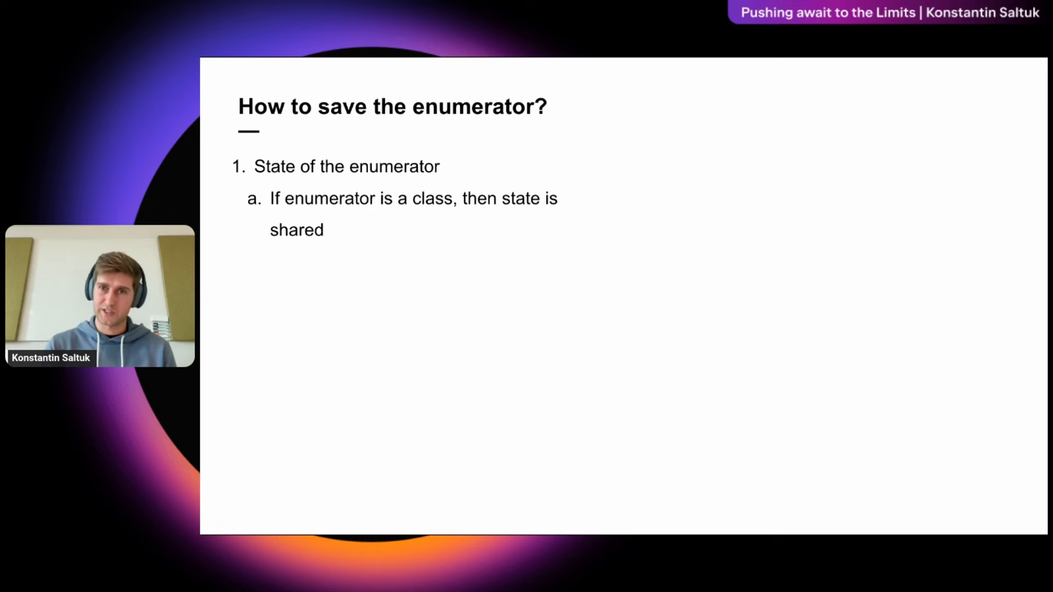
pyautogui.press('right')
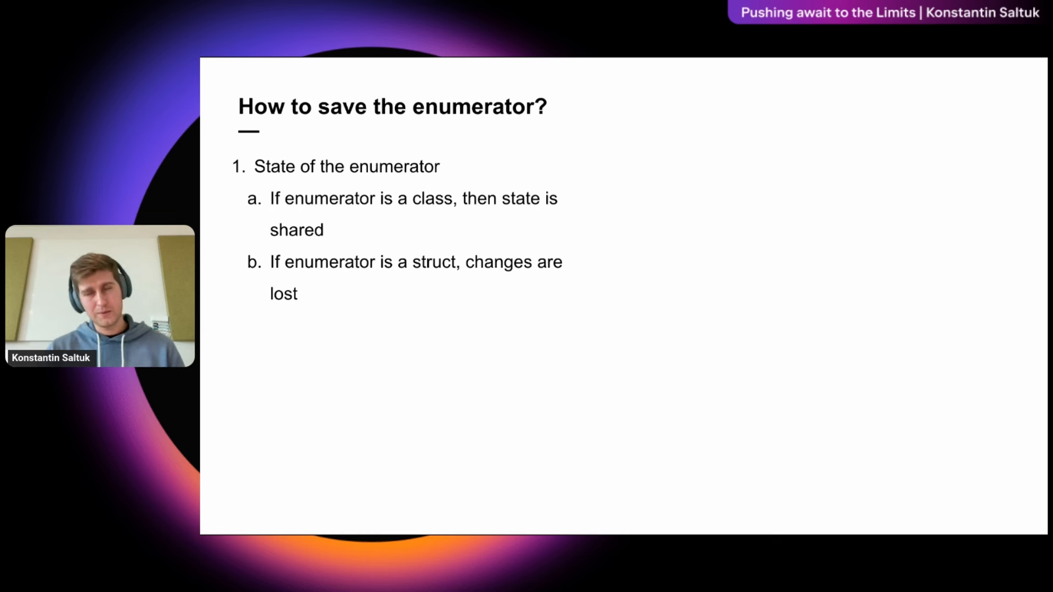
pyautogui.press('Right')
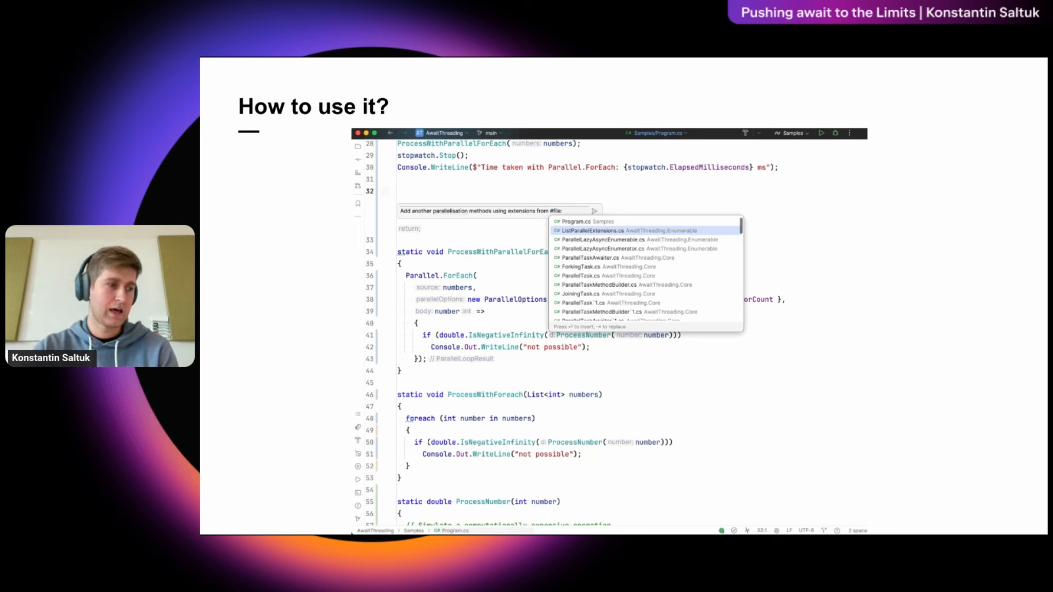
# - Prompt the AI Assistant with a # file reference to generate timing code and the ProcessWithAsParallelAsync methods
pyautogui.click(601, 230)
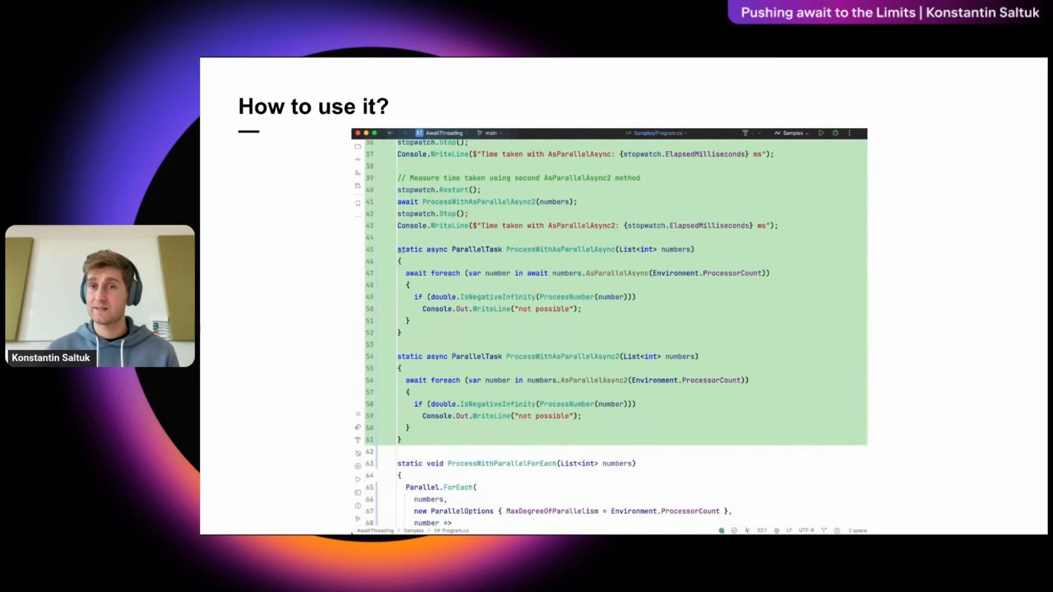
pyautogui.scroll(-3)
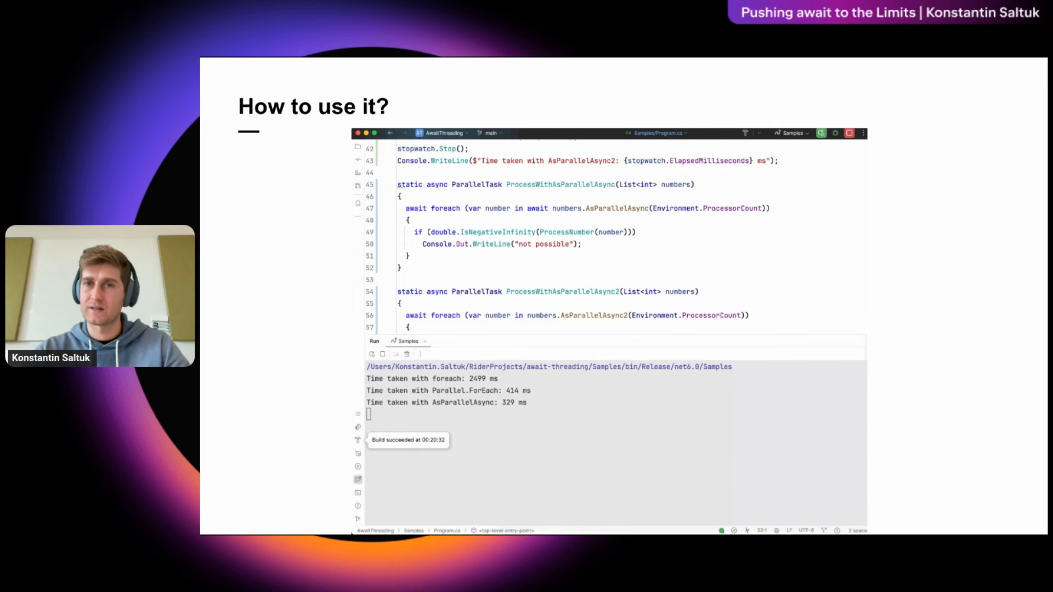
pyautogui.click(822, 133)
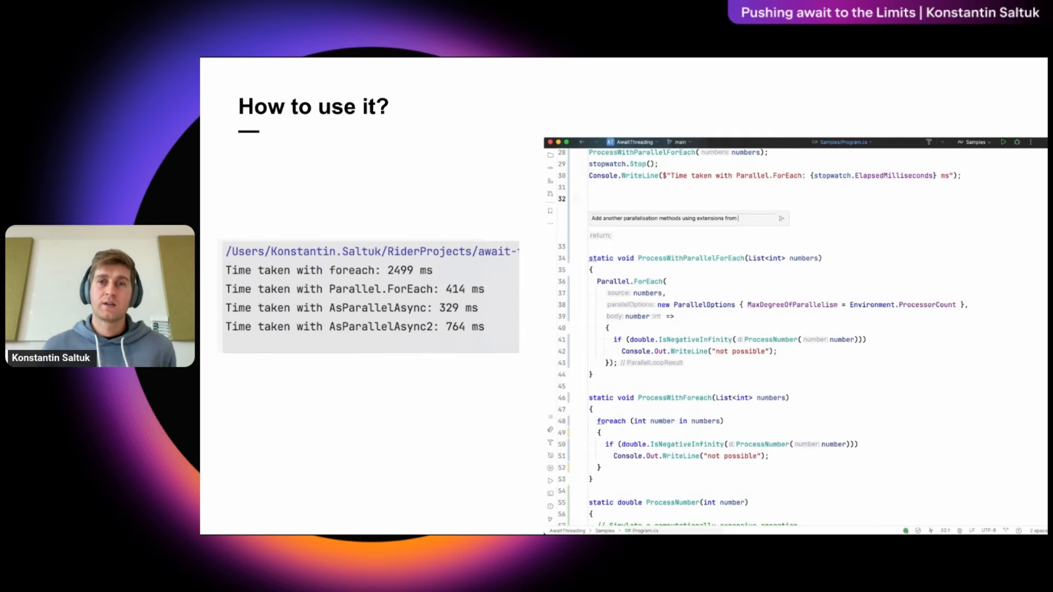
pyautogui.write('#file:')
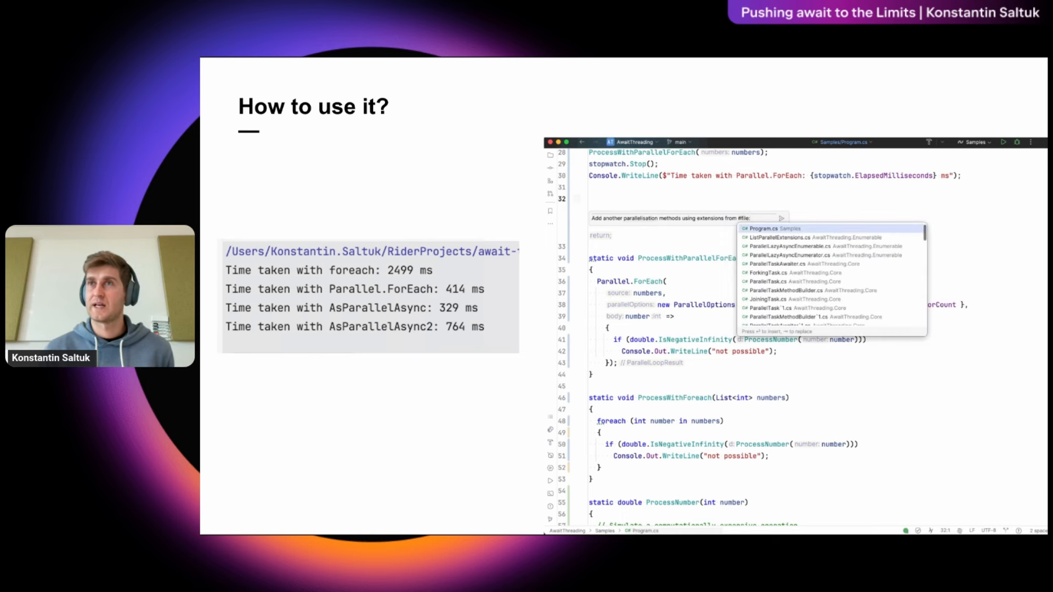
pyautogui.click(783, 237)
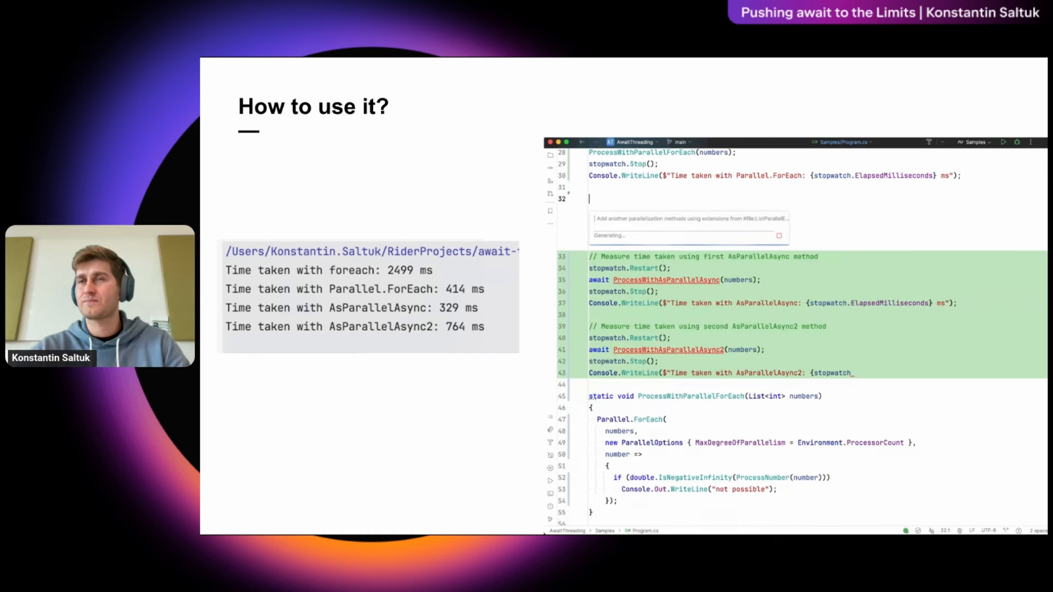
pyautogui.scroll(-3)
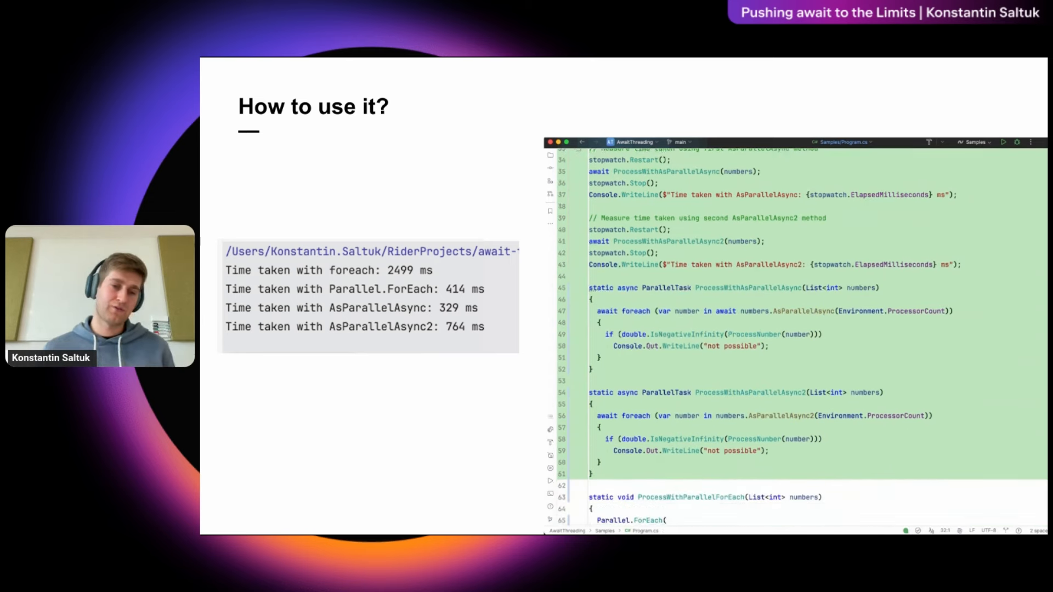
pyautogui.scroll(-3)
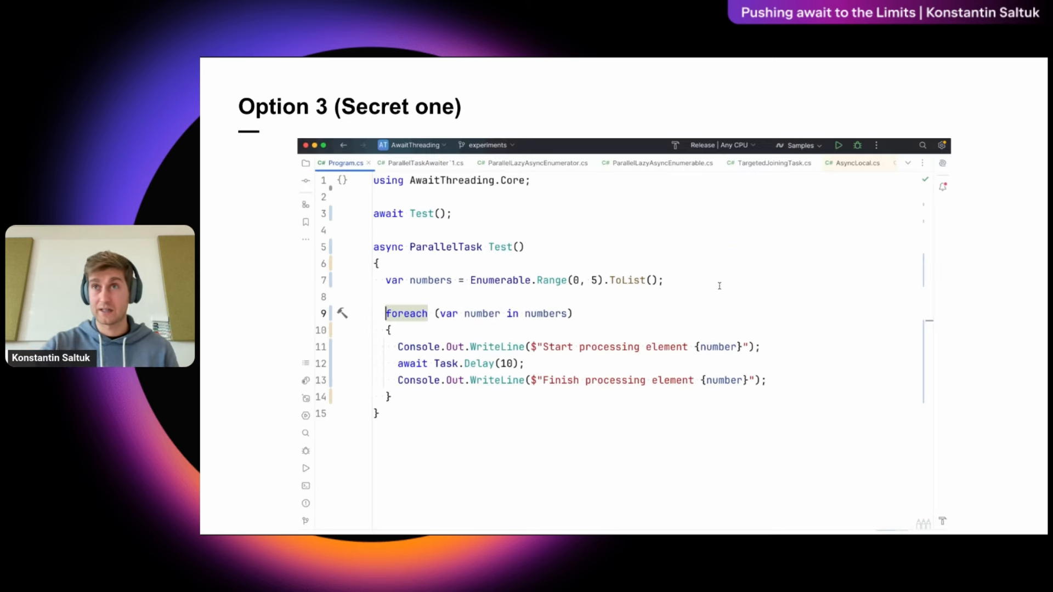
# - Change the loop to await foreach with 'using AwaitThreading.Enumerable;' and show the AsParallelAsync comparison slide
pyautogui.write('await')
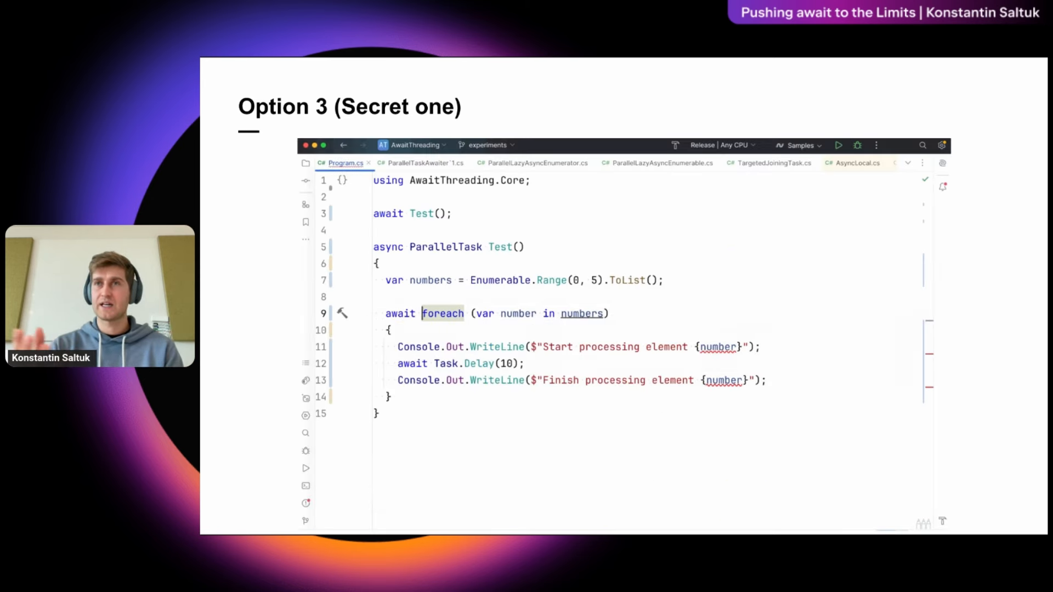
pyautogui.write('using AwaitThreading.Enumerable;')
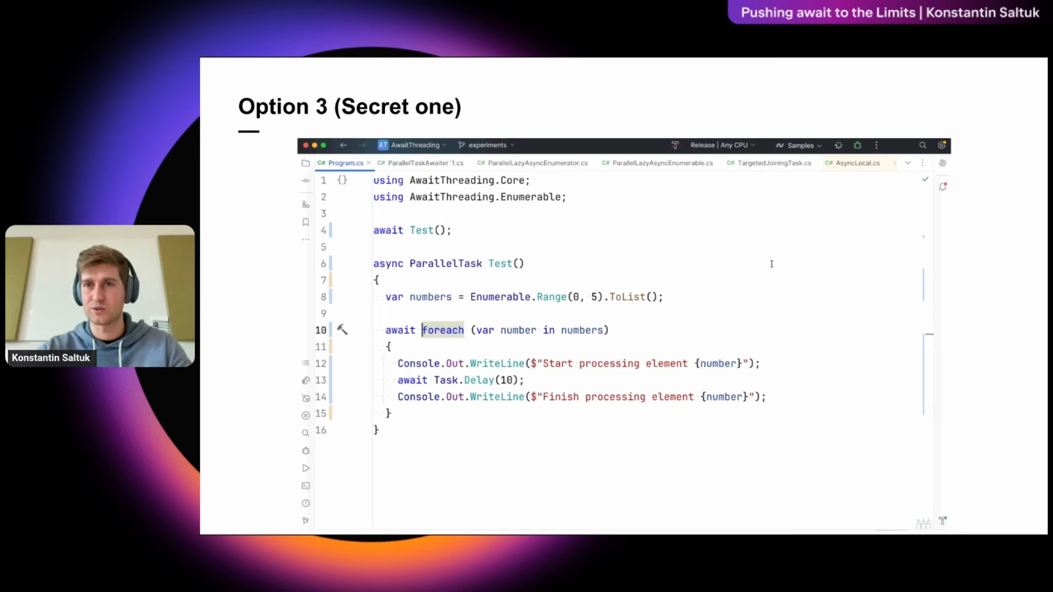
pyautogui.click(838, 145)
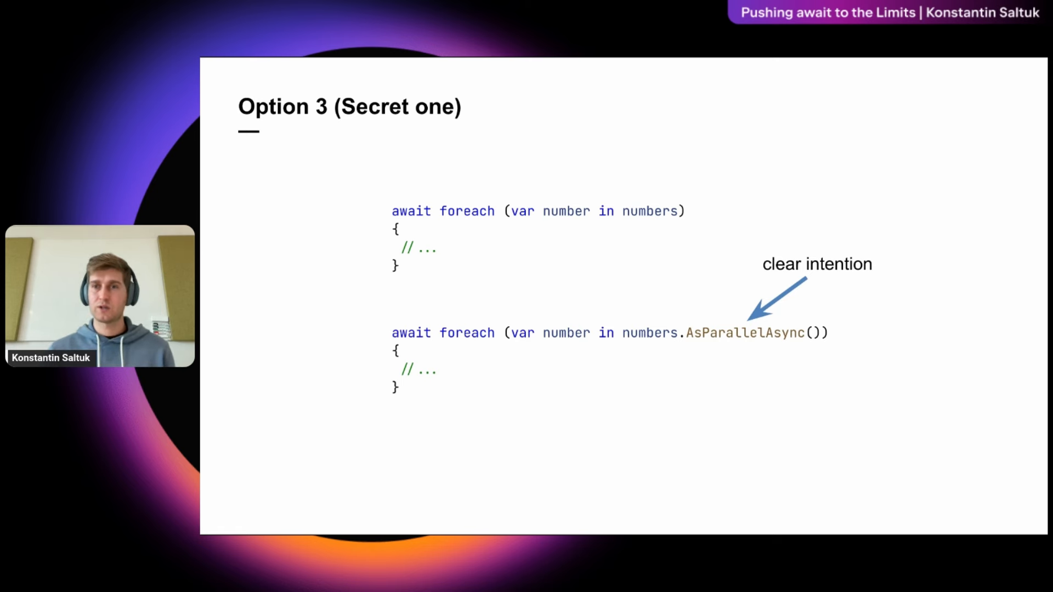
# - Advance to the Takeaway slide and then the closing thank-you slide with contact links
pyautogui.press('Right')
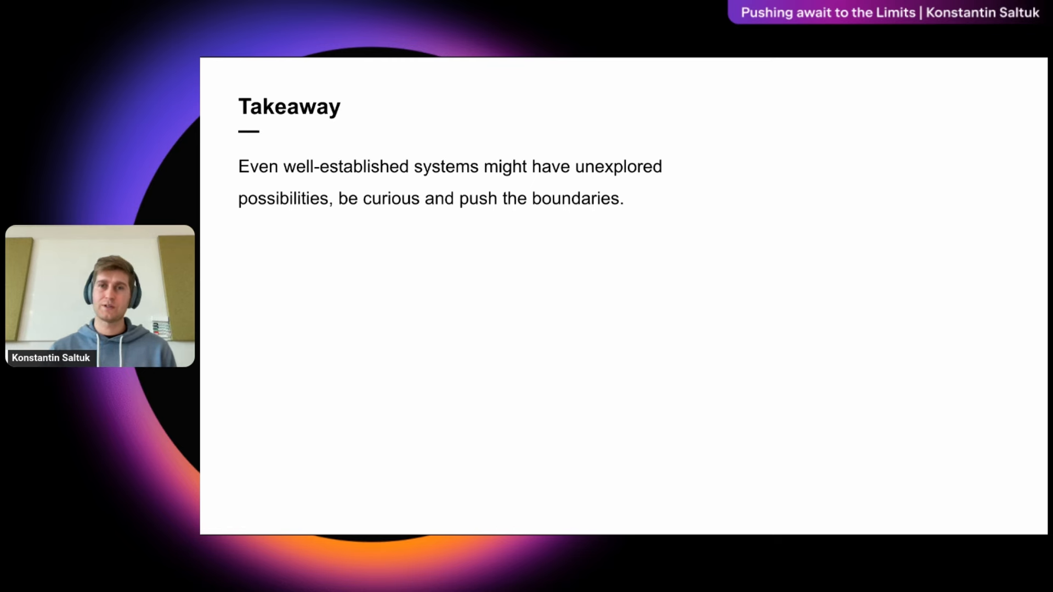
pyautogui.press('Right')
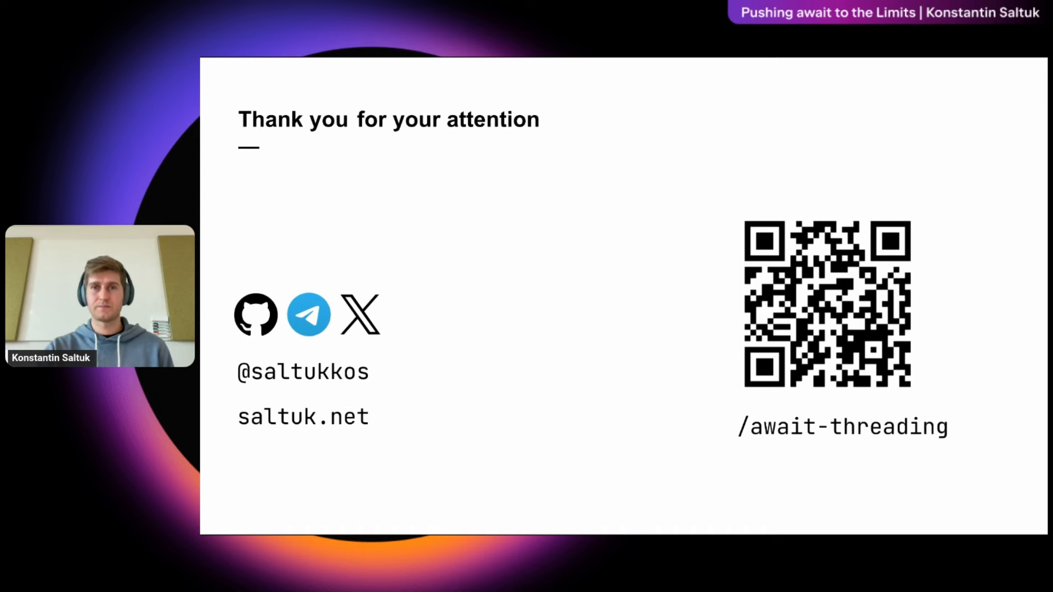